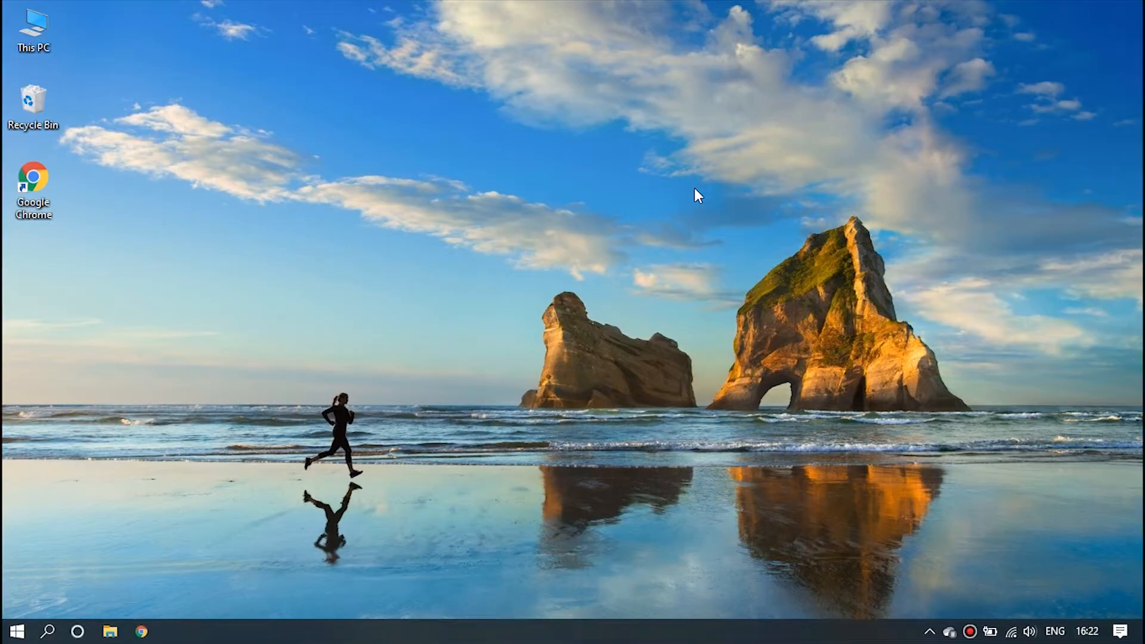
# Step: Launch iTunes from Windows search to manage the connected iPad Air 2 in recovery mode
pyautogui.write('itunes')
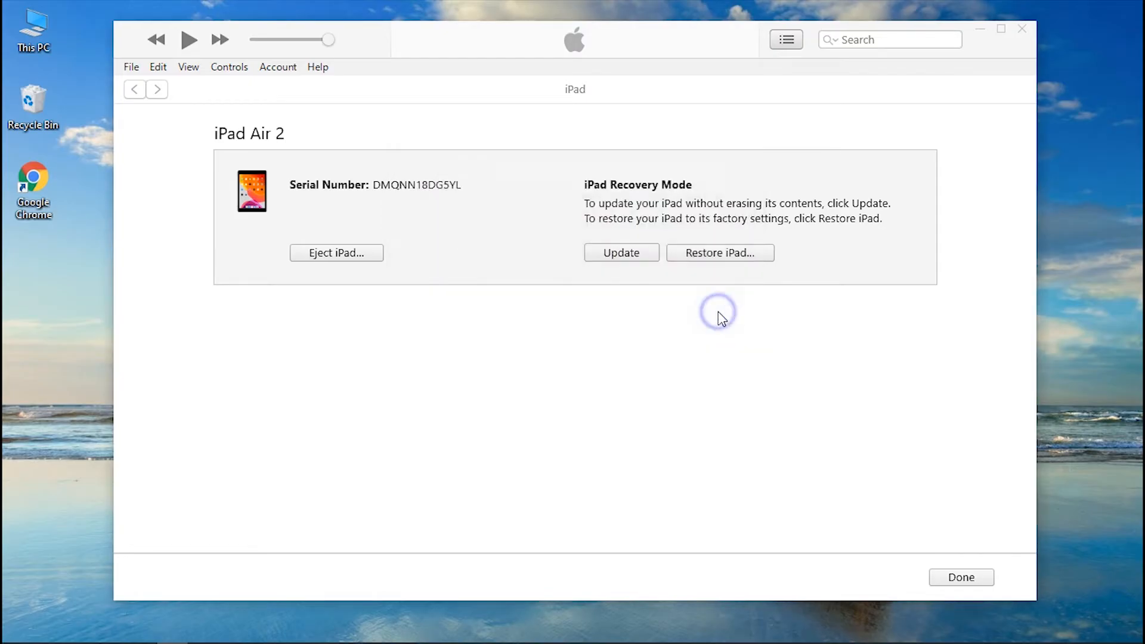
# Step: Begin a factory restore of the iPad Air 2, confirming Restore and Update
pyautogui.click(720, 253)
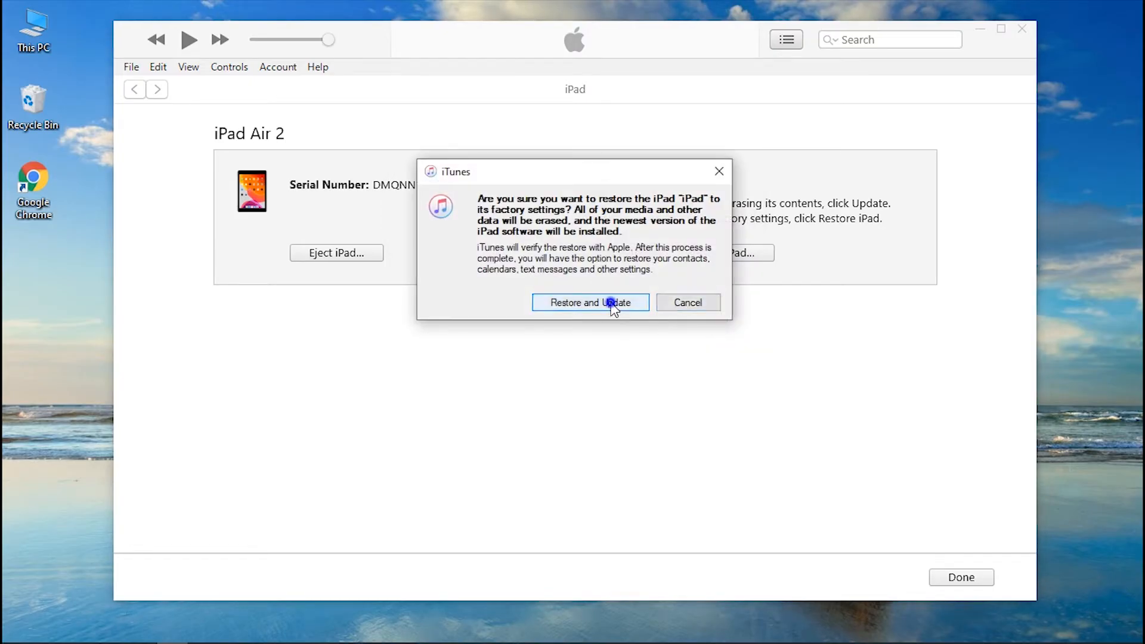
pyautogui.click(591, 301)
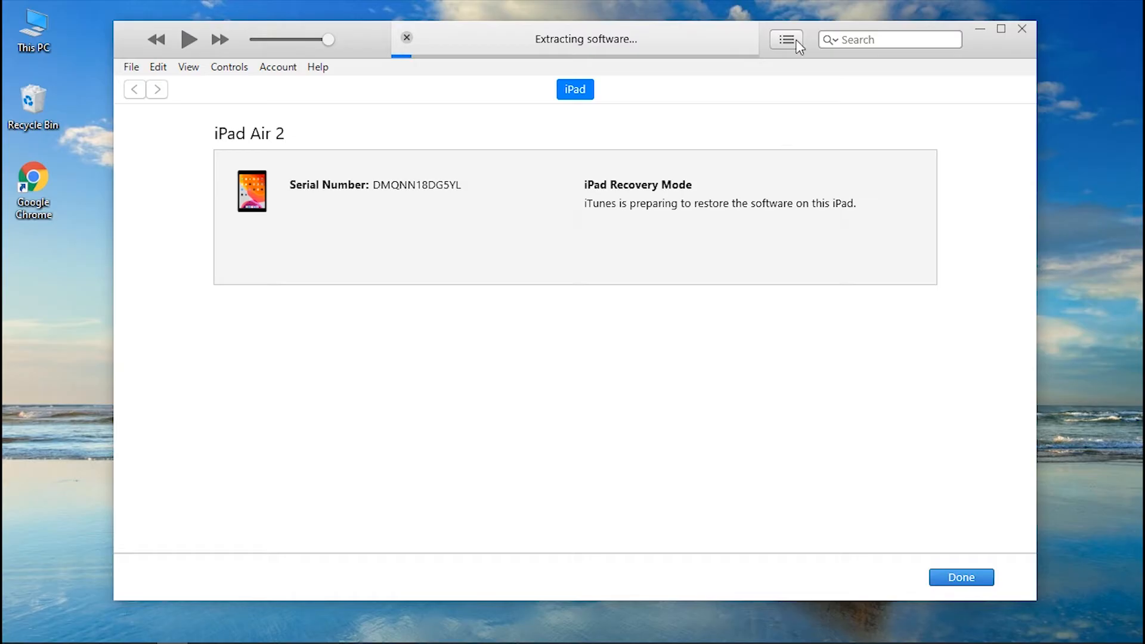
pyautogui.moveTo(808, 7)
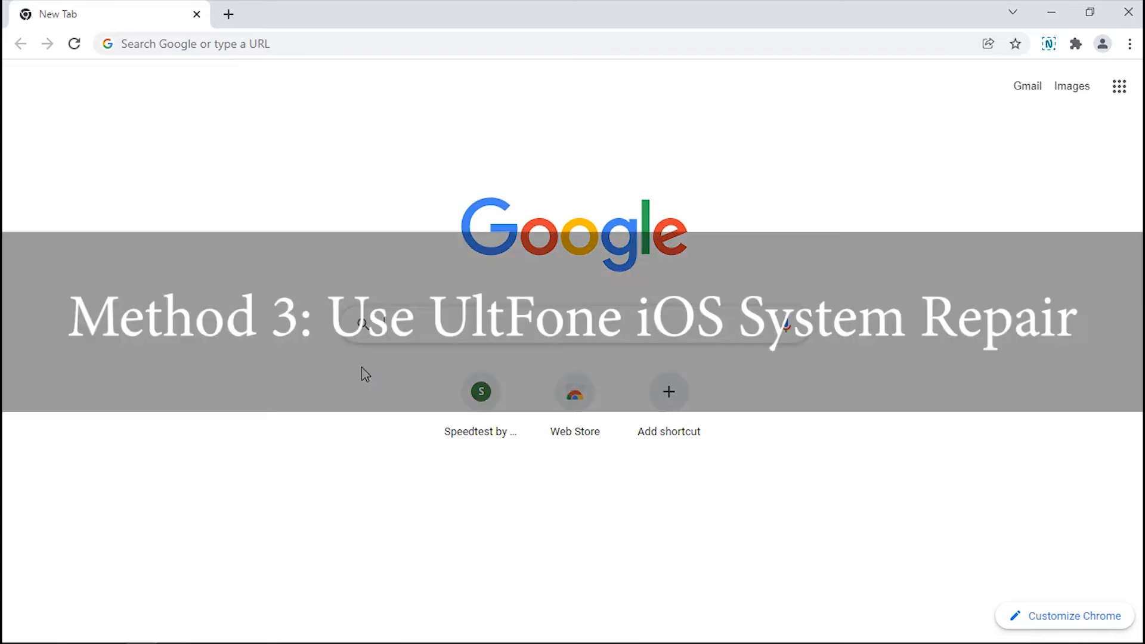
# Step: Search Google for 'ultfone' and reach the official UltFone site's Recovery & Repair products
pyautogui.write('ultfone')
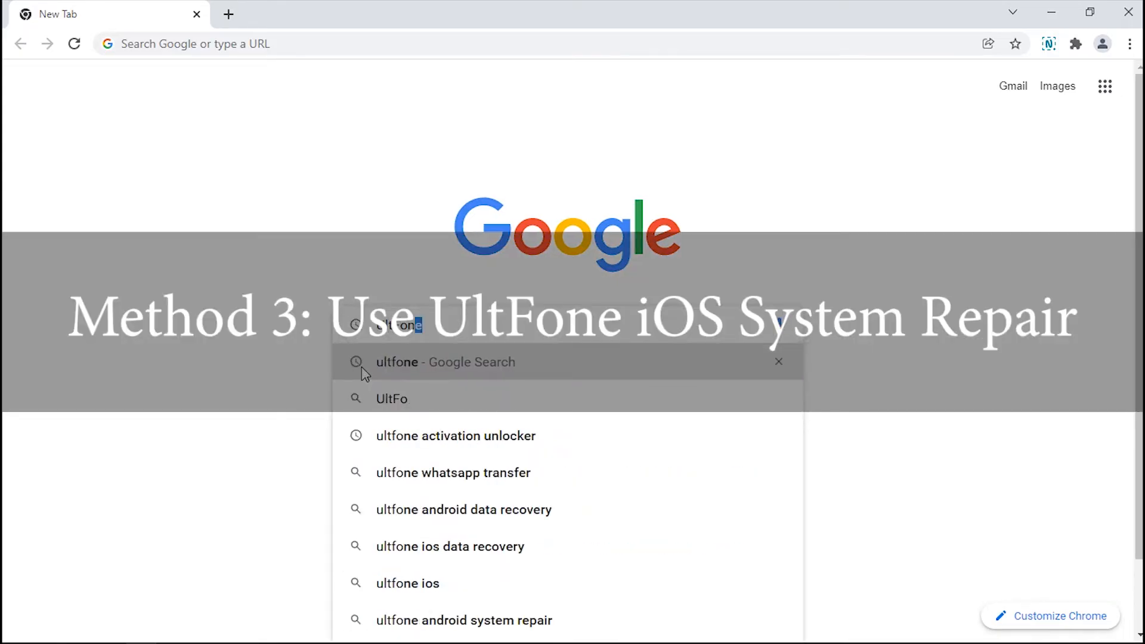
pyautogui.click(445, 361)
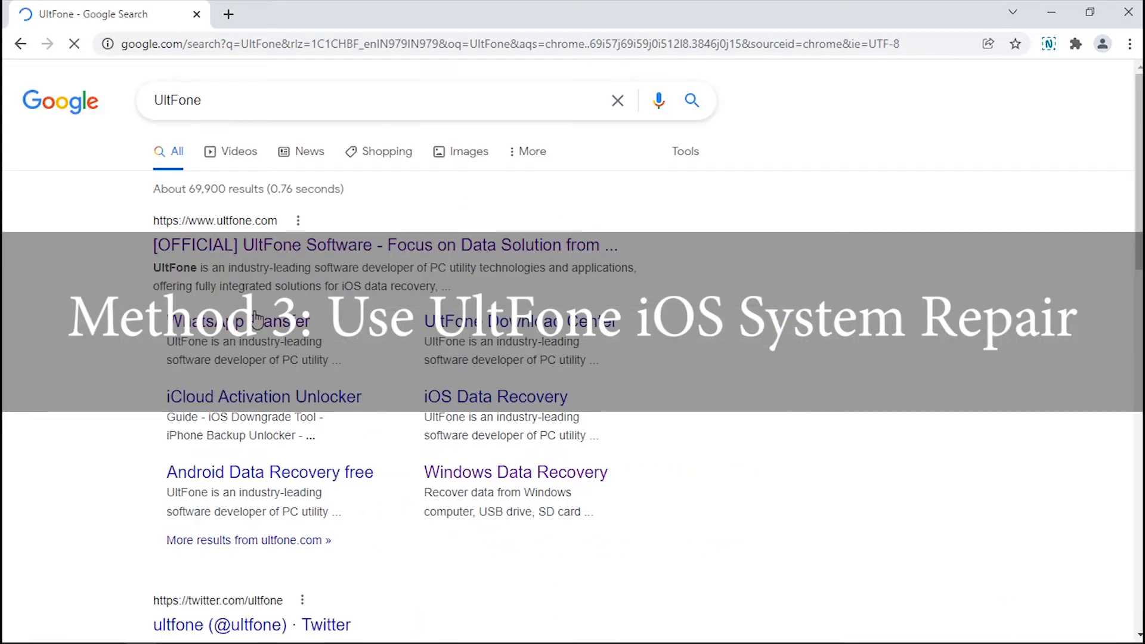
pyautogui.click(384, 245)
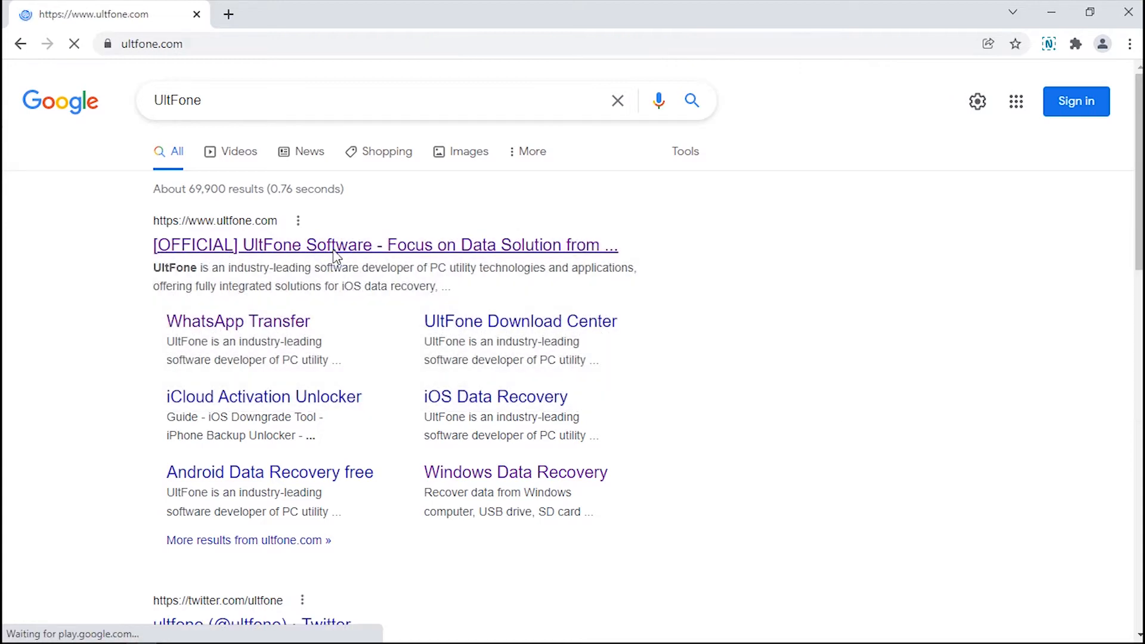
pyautogui.click(386, 245)
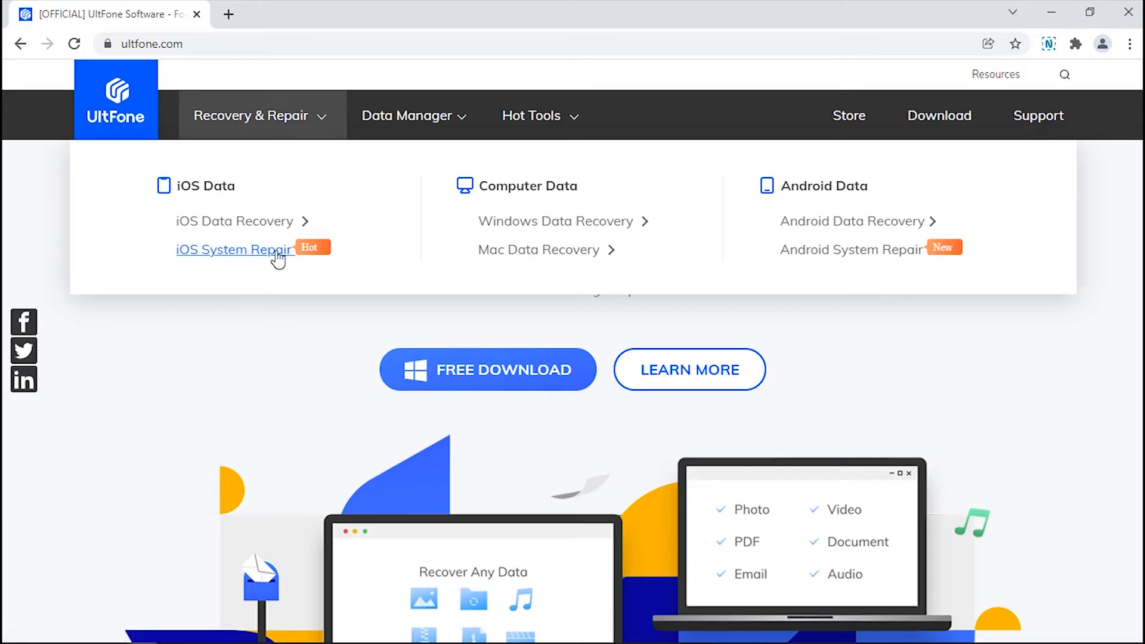
# Step: Download the Windows installer ios-system-repair.exe from the iOS System Repair product page
pyautogui.click(232, 249)
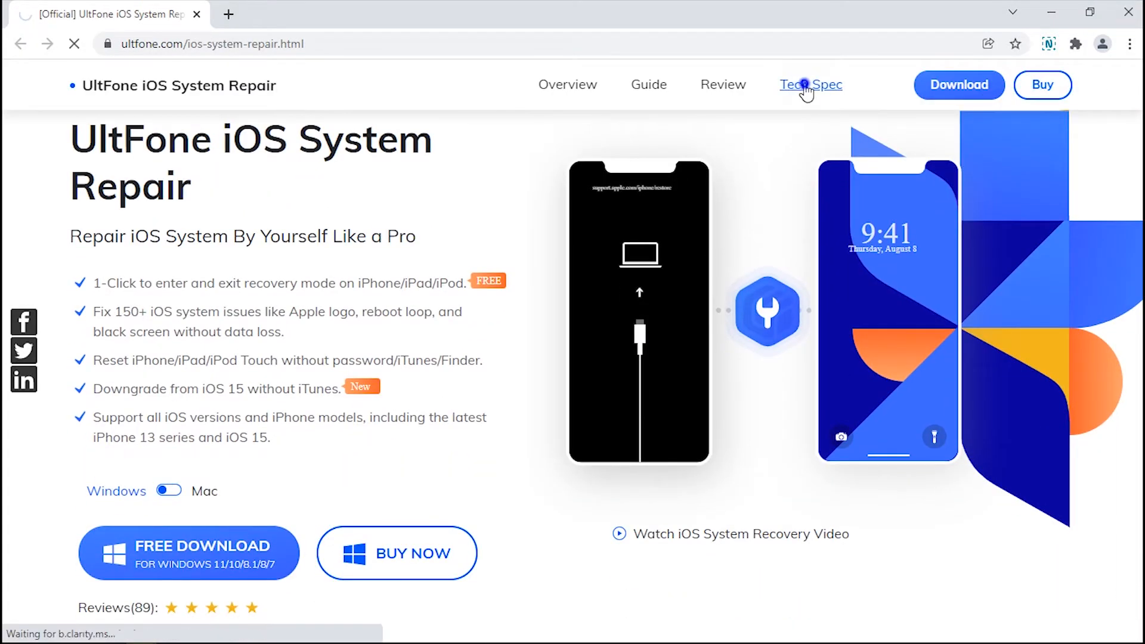
pyautogui.click(812, 84)
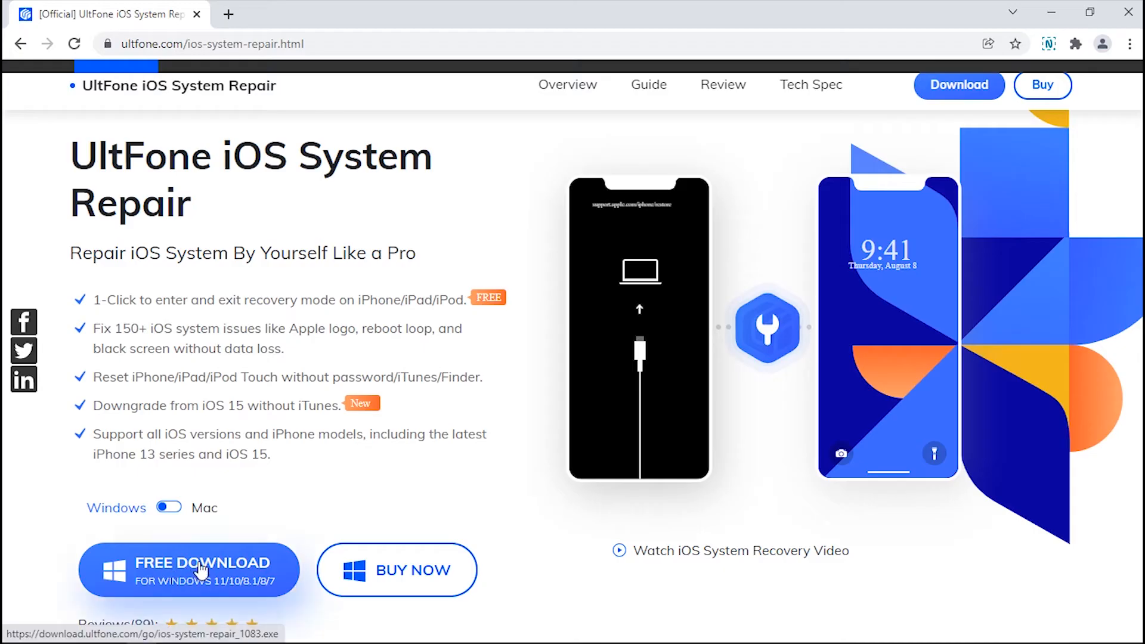
pyautogui.click(188, 570)
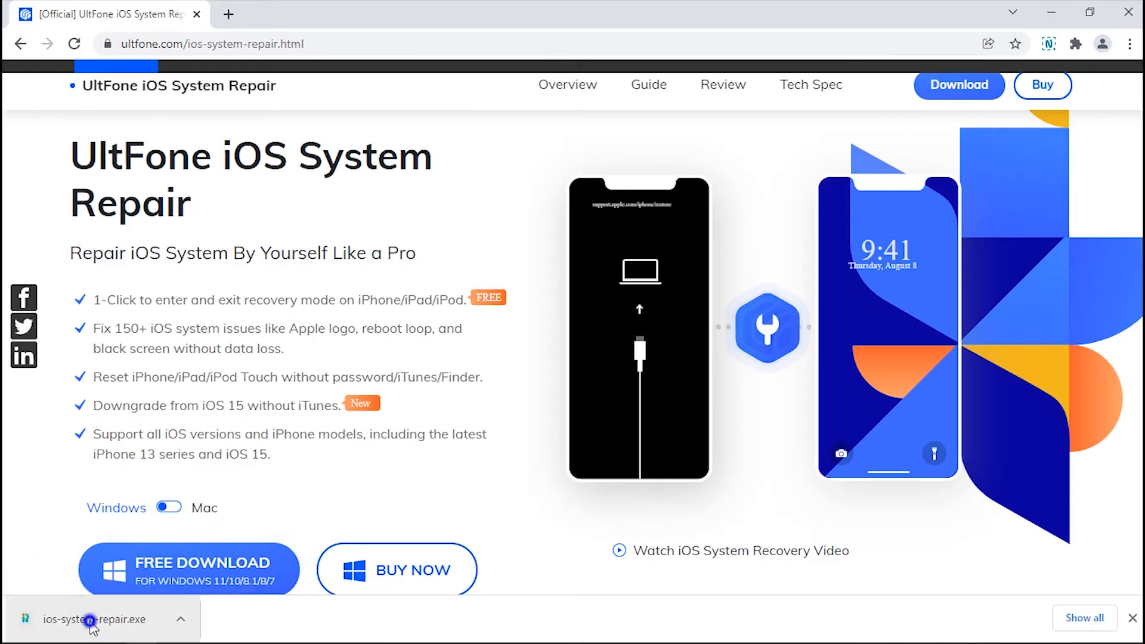
# Step: Run ios-system-repair.exe, install UltFone iOS System Repair and launch it
pyautogui.click(90, 619)
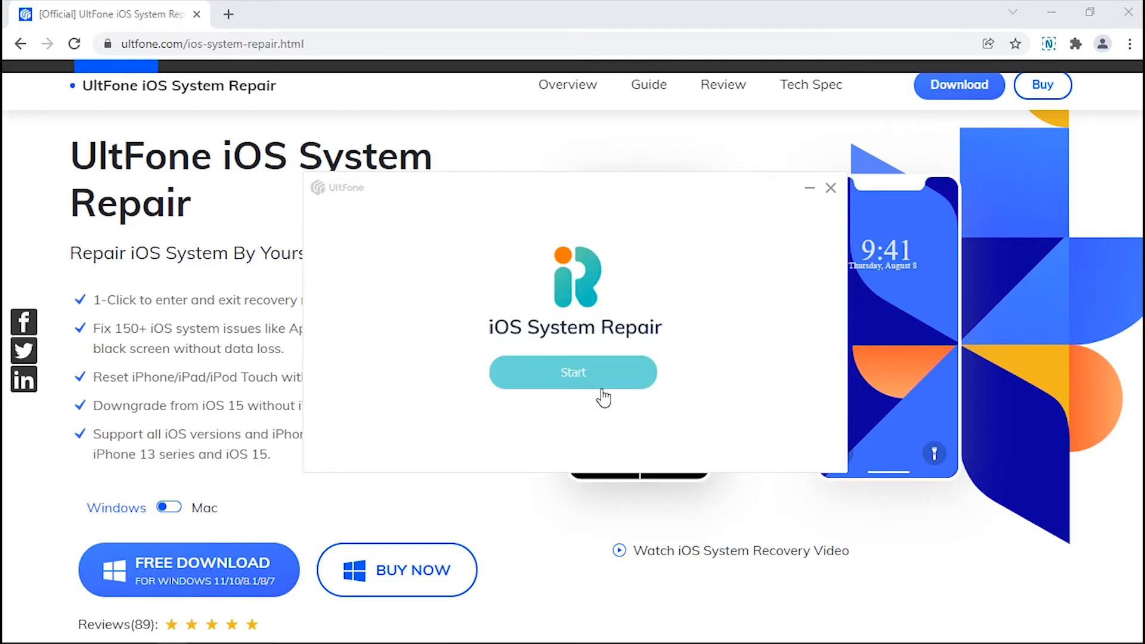
pyautogui.click(831, 187)
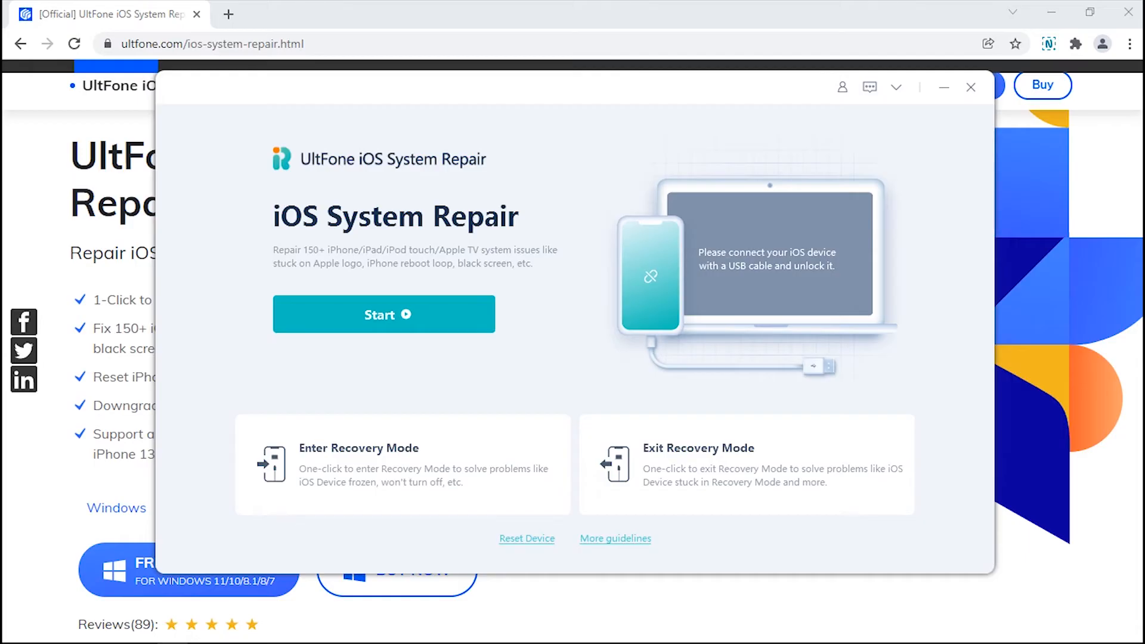
# Step: Choose Standard Repair for the iPad Air 2 in recovery mode, keeping its data, reaching firmware 15.1
pyautogui.click(942, 87)
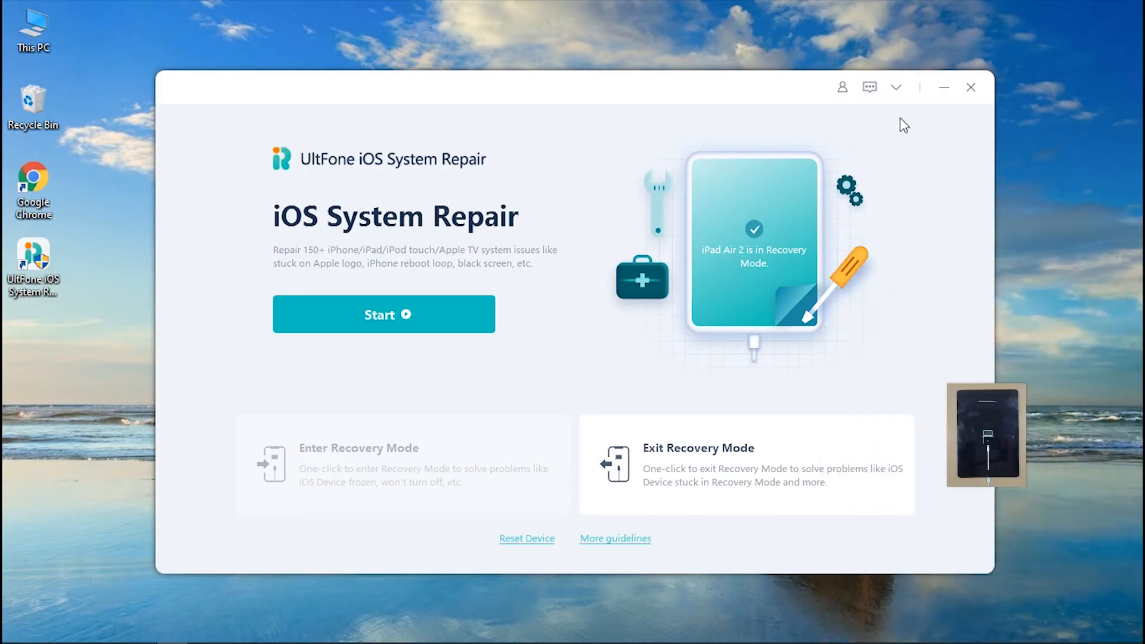
pyautogui.click(383, 313)
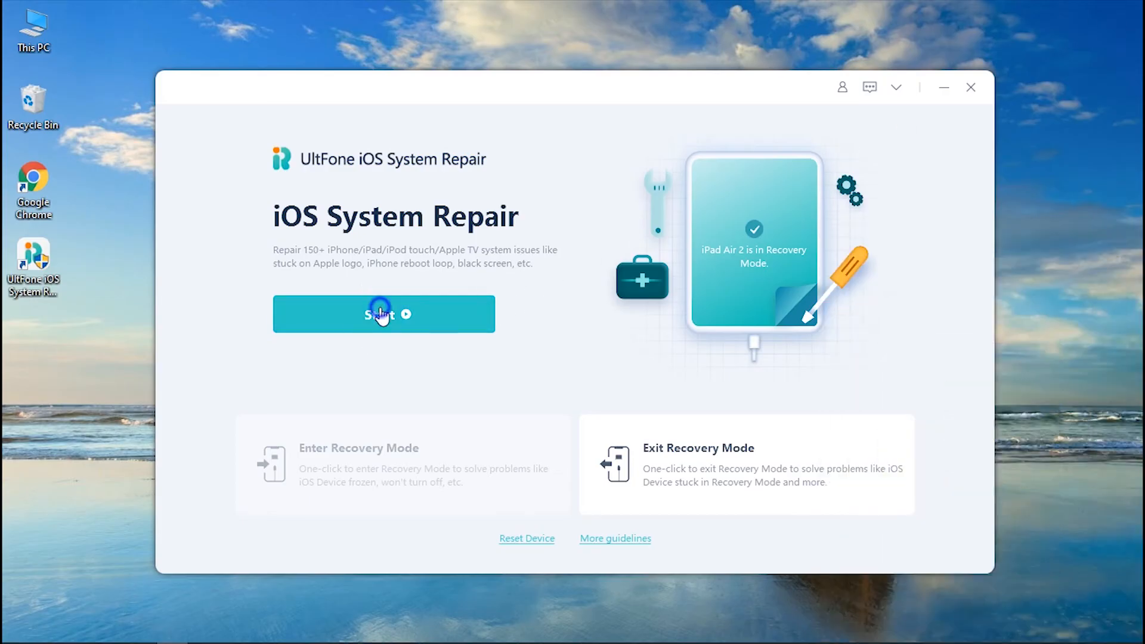
pyautogui.click(383, 314)
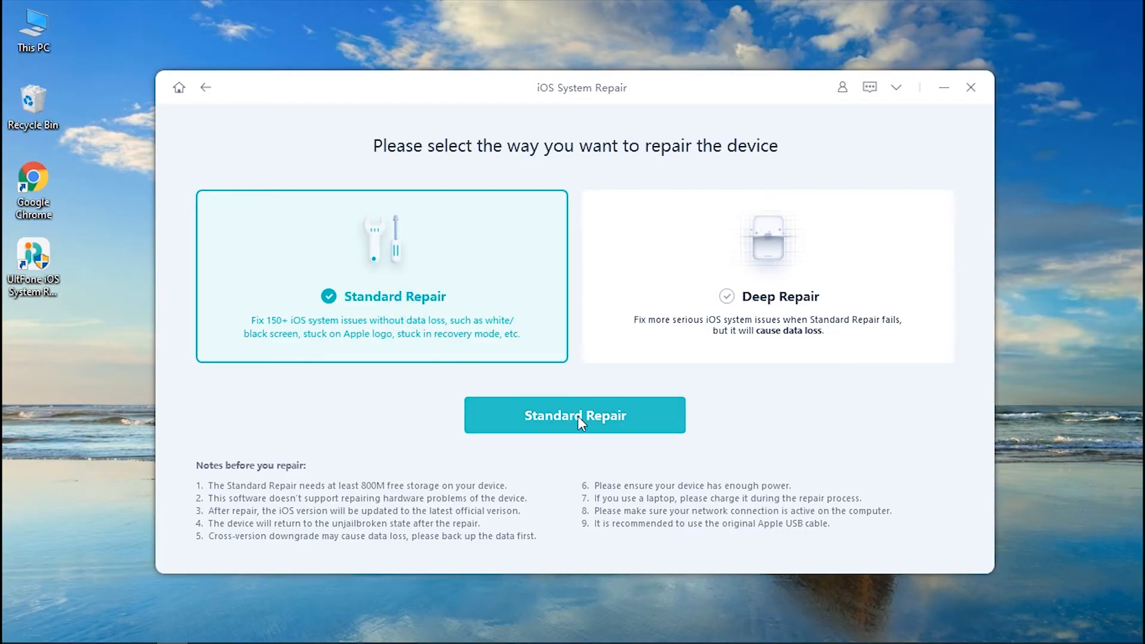
pyautogui.click(574, 415)
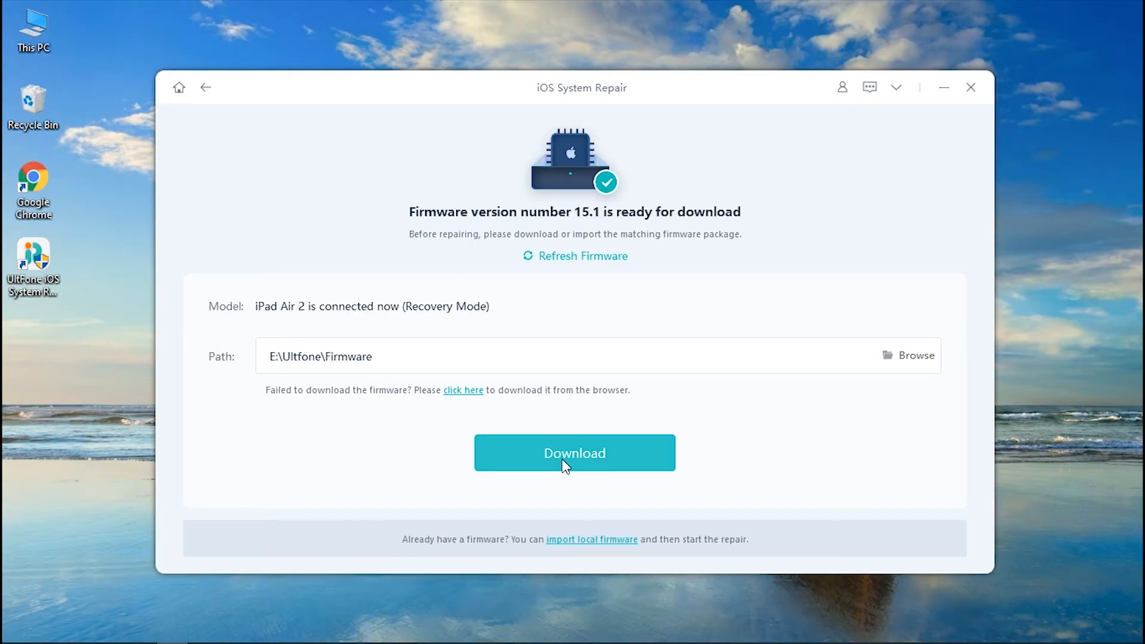
# Step: Start downloading the 4.80 GB firmware 15.1 package for the iPad Air 2
pyautogui.click(574, 453)
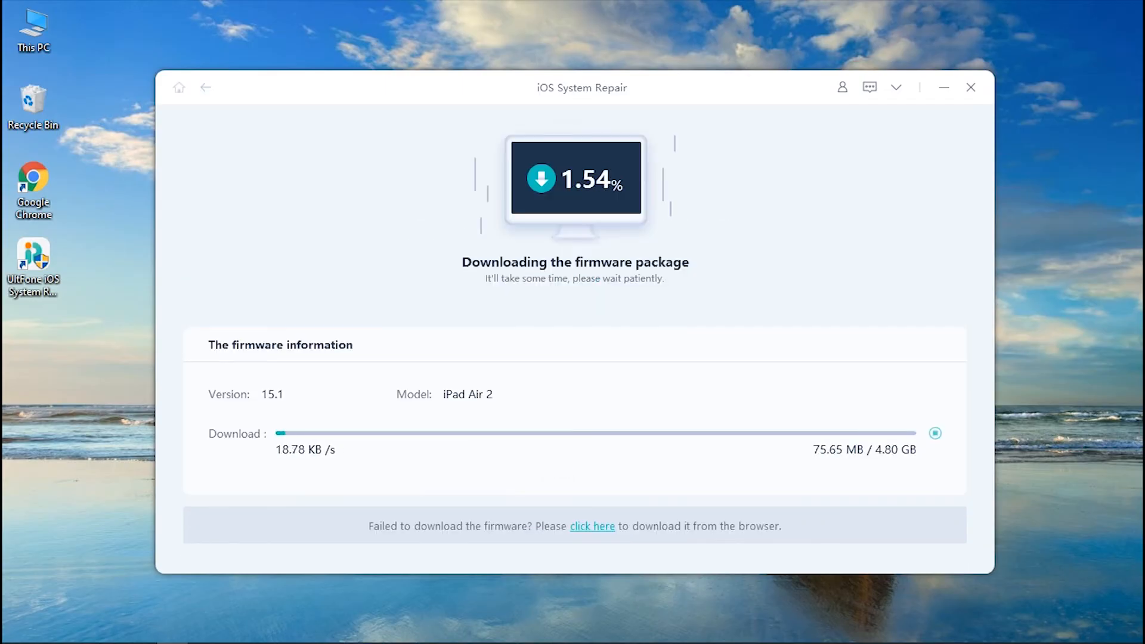
pyautogui.moveTo(740, 79)
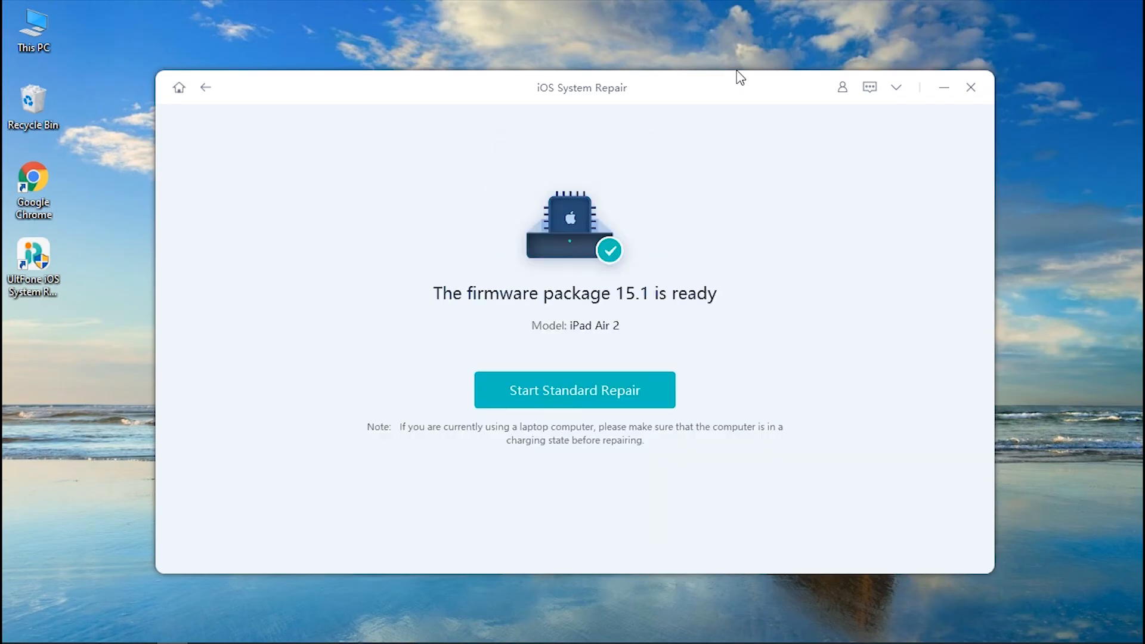
# Step: Run Standard Repair with firmware 15.1 so the iPad Air 2 boots to its lock screen
pyautogui.click(575, 391)
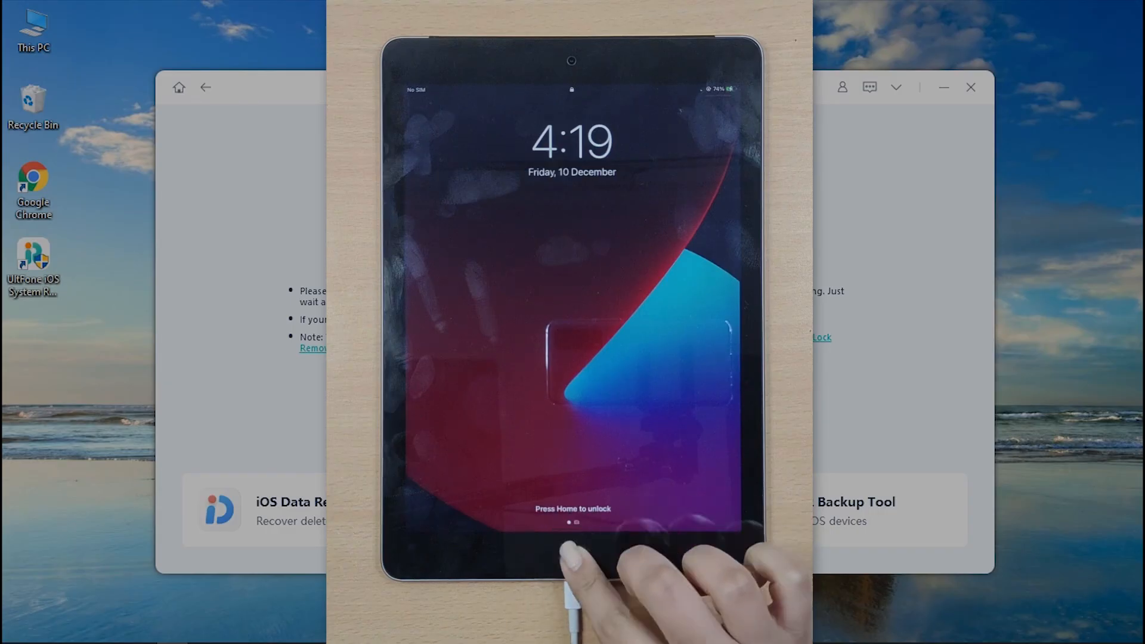
pyautogui.click(572, 559)
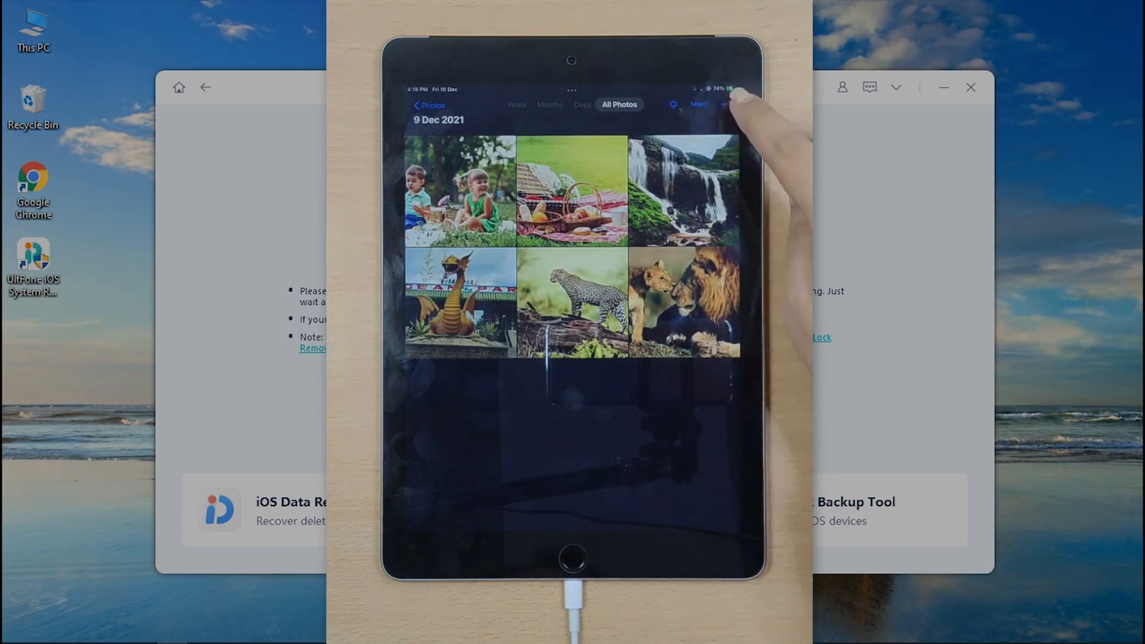
pyautogui.click(458, 191)
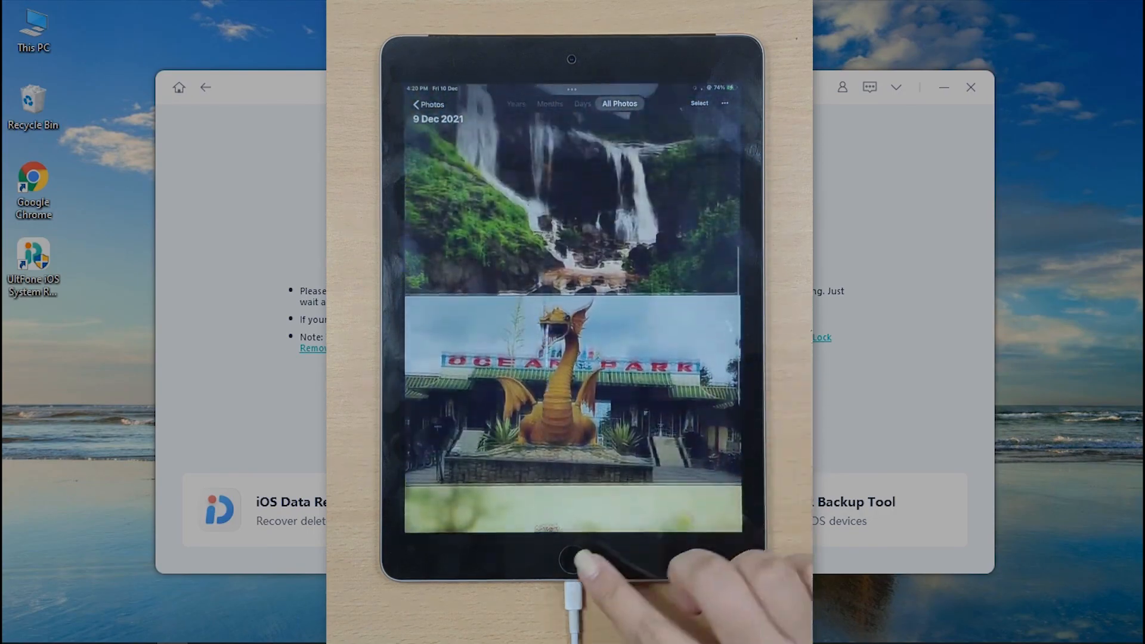
pyautogui.click(571, 558)
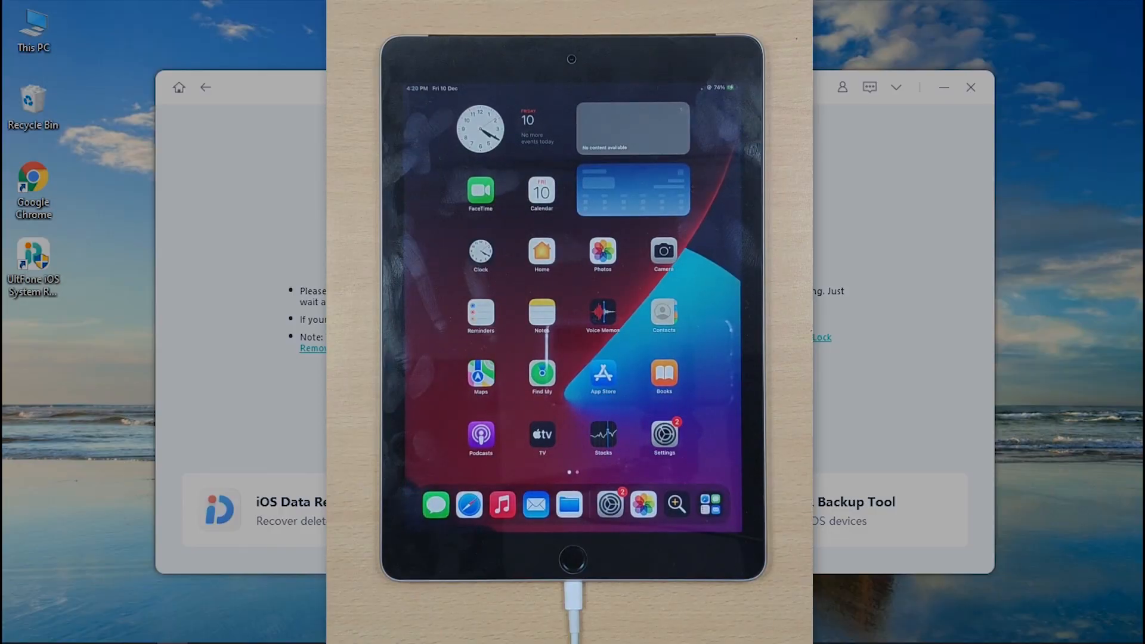